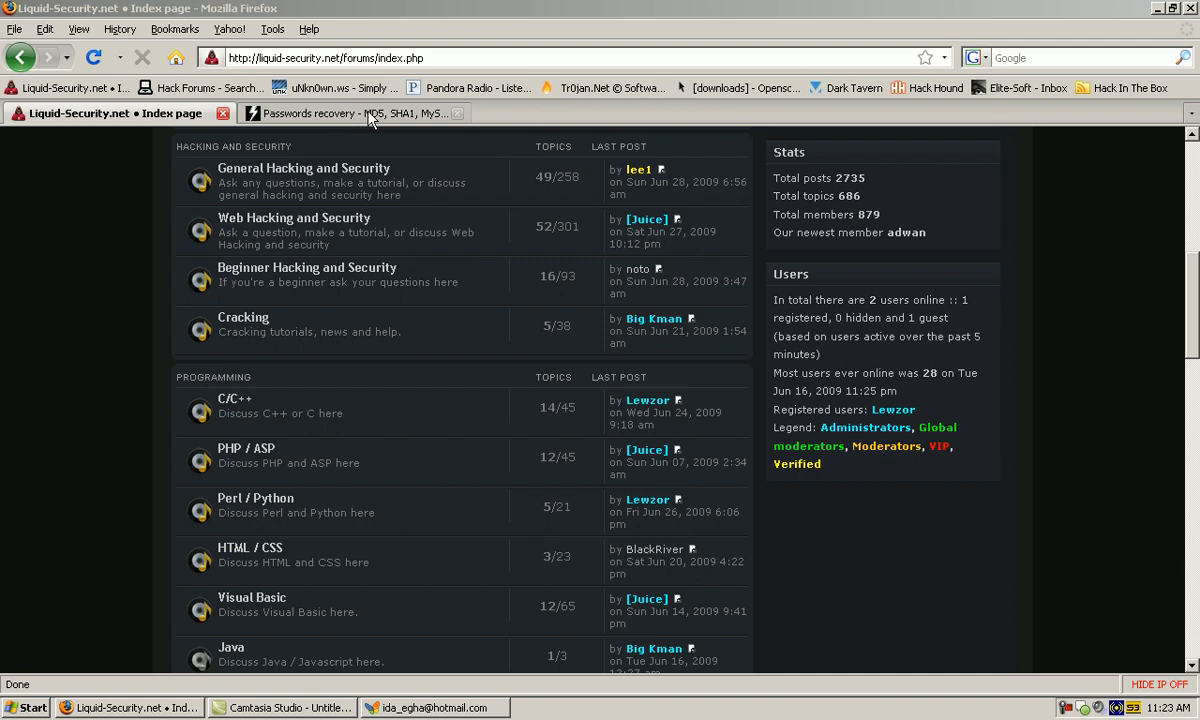
Step: Switch to the 'Passwords recovery' passcracking.com tab
click(345, 113)
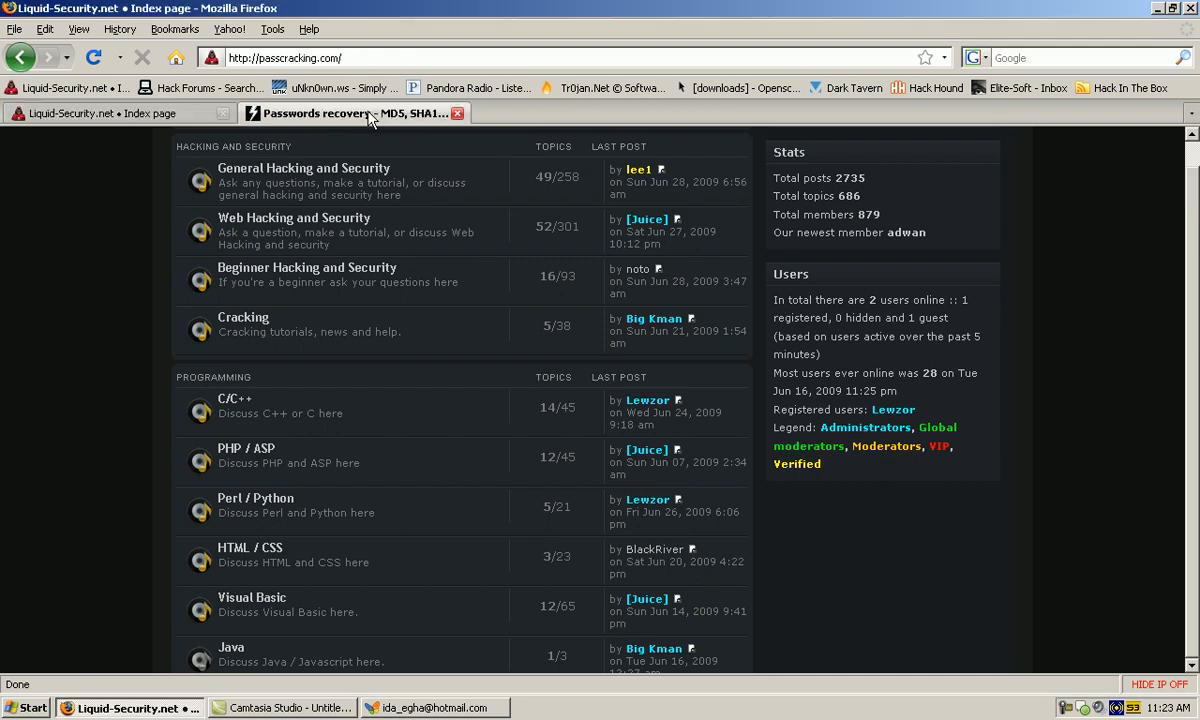
Step: Select the whole MD5 hash 2a2b193ba2a38330709e0e3fe1d460b7 in the lookup box
click(340, 113)
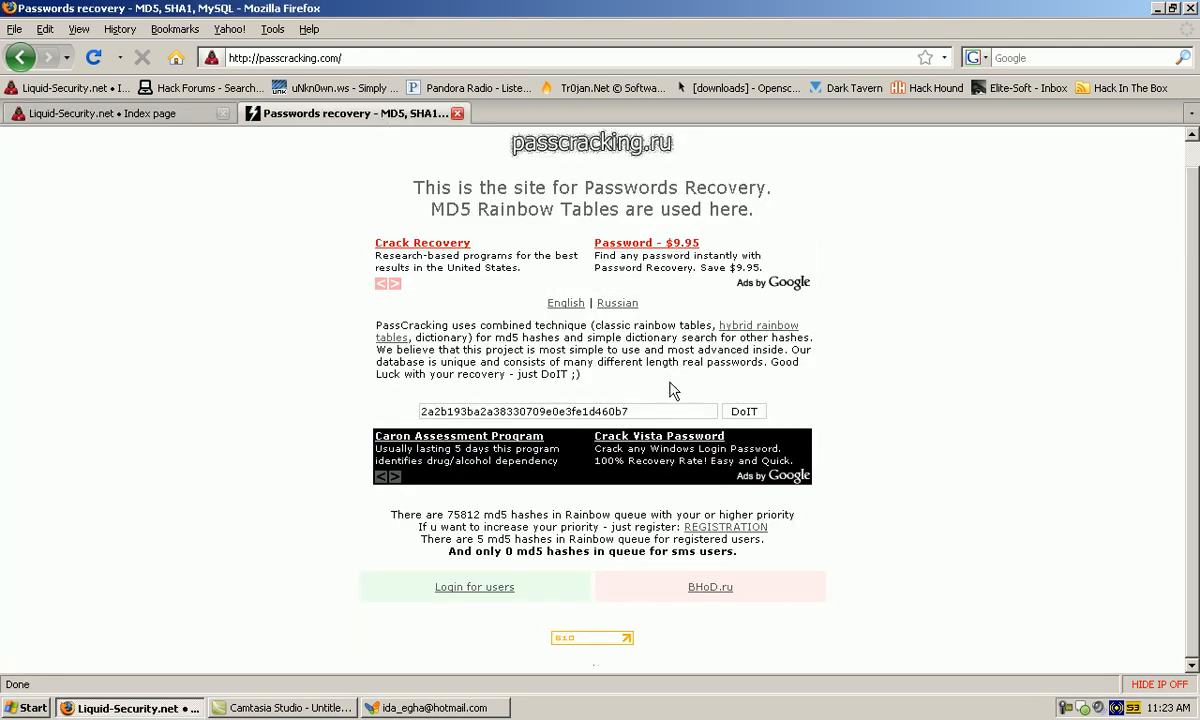
triple_click(565, 411)
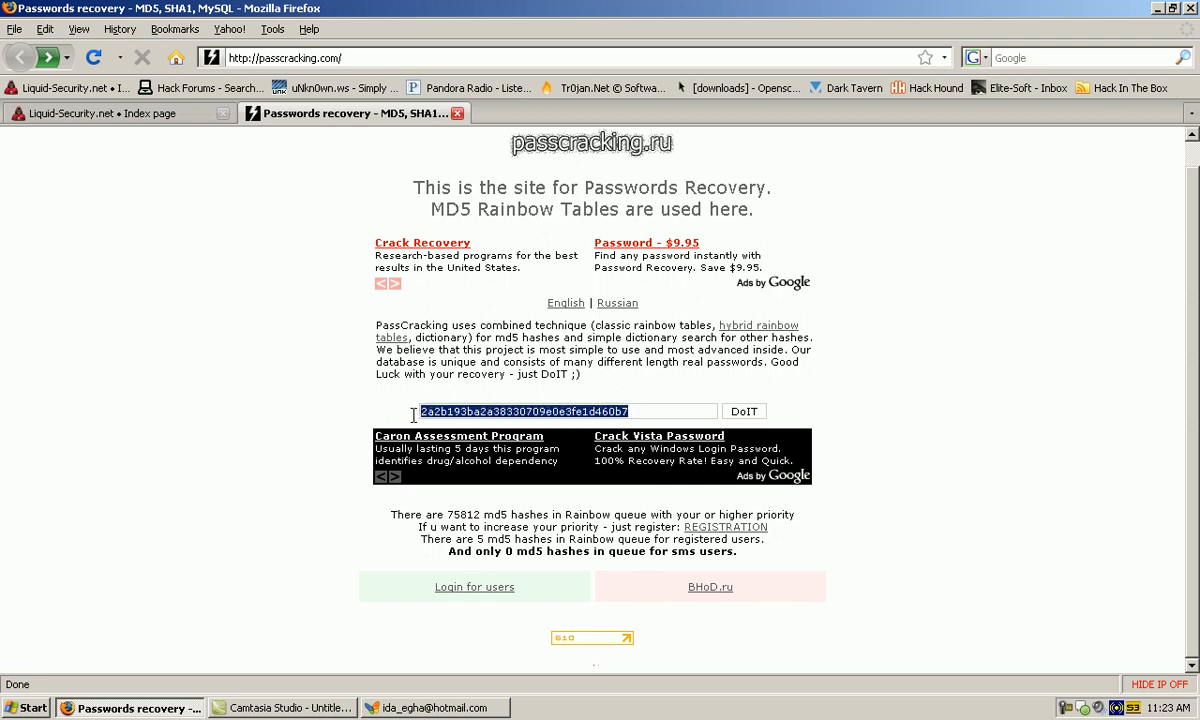
mouse_move(863, 393)
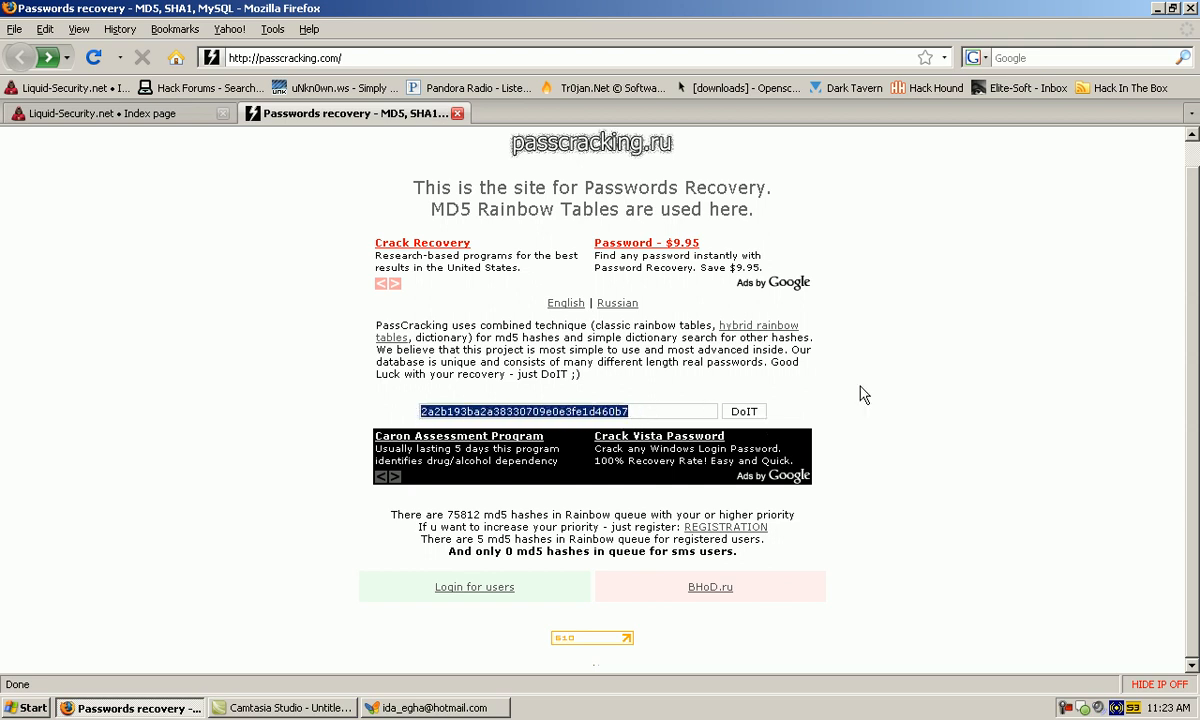
mouse_move(409, 210)
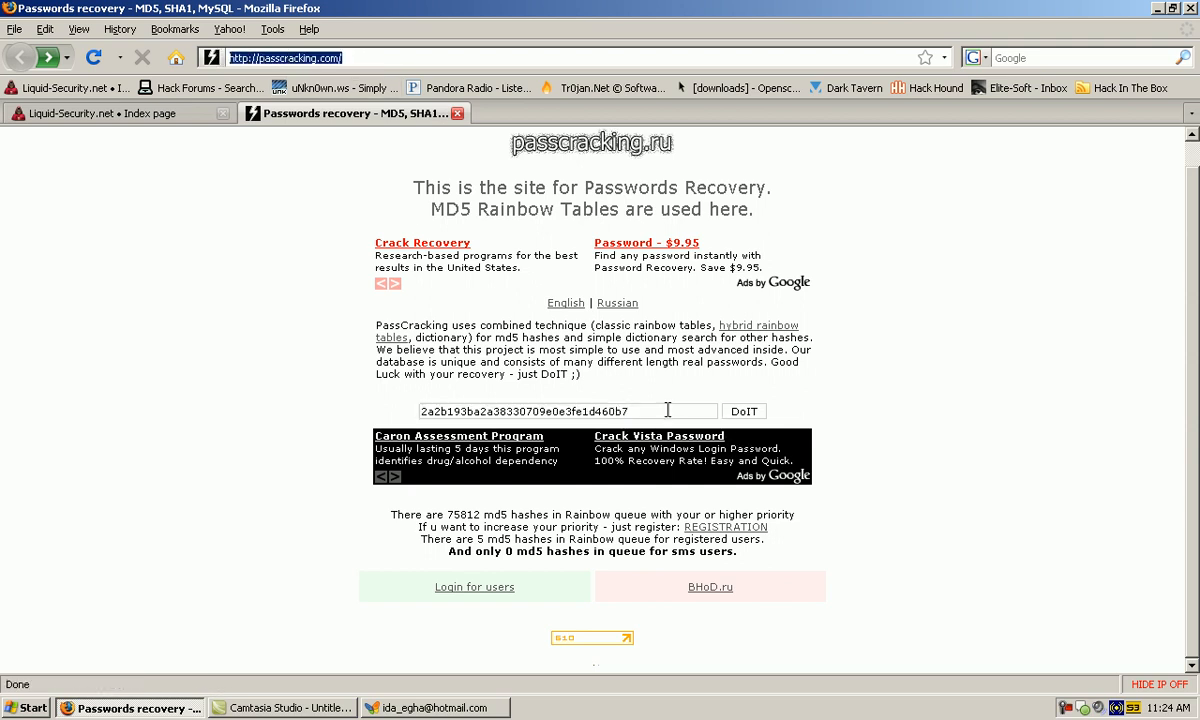
triple_click(540, 411)
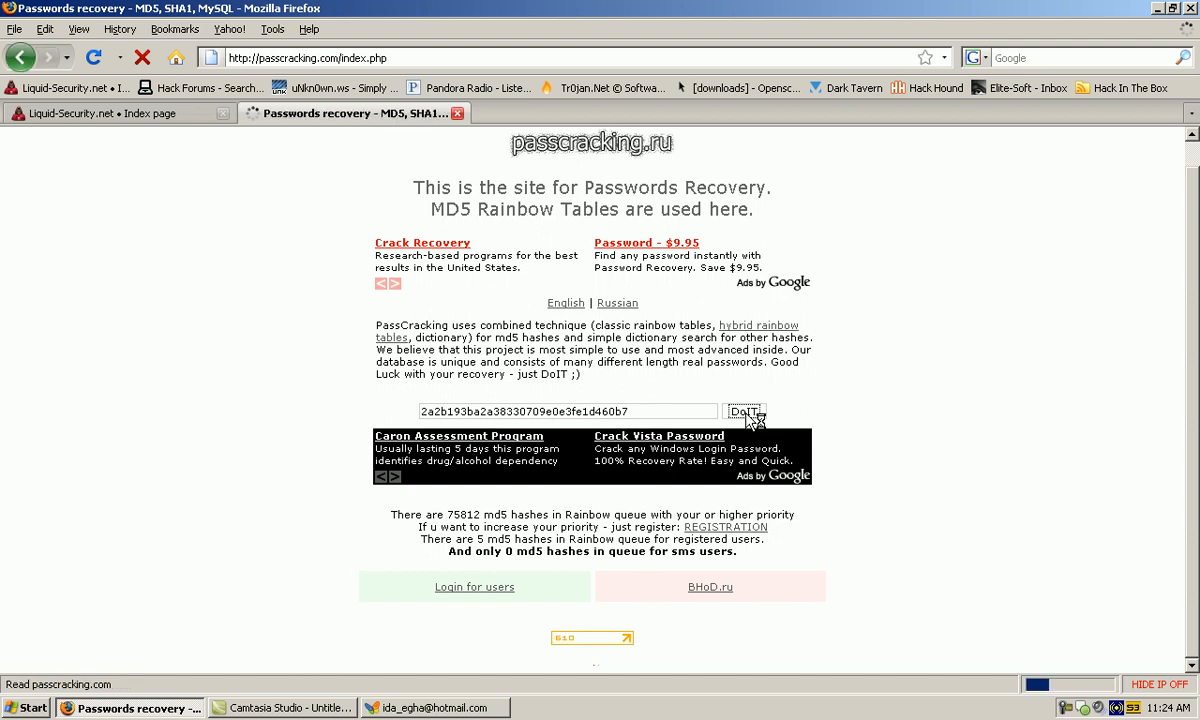
Step: Submit the hash with DoIT and let index.php load
click(744, 411)
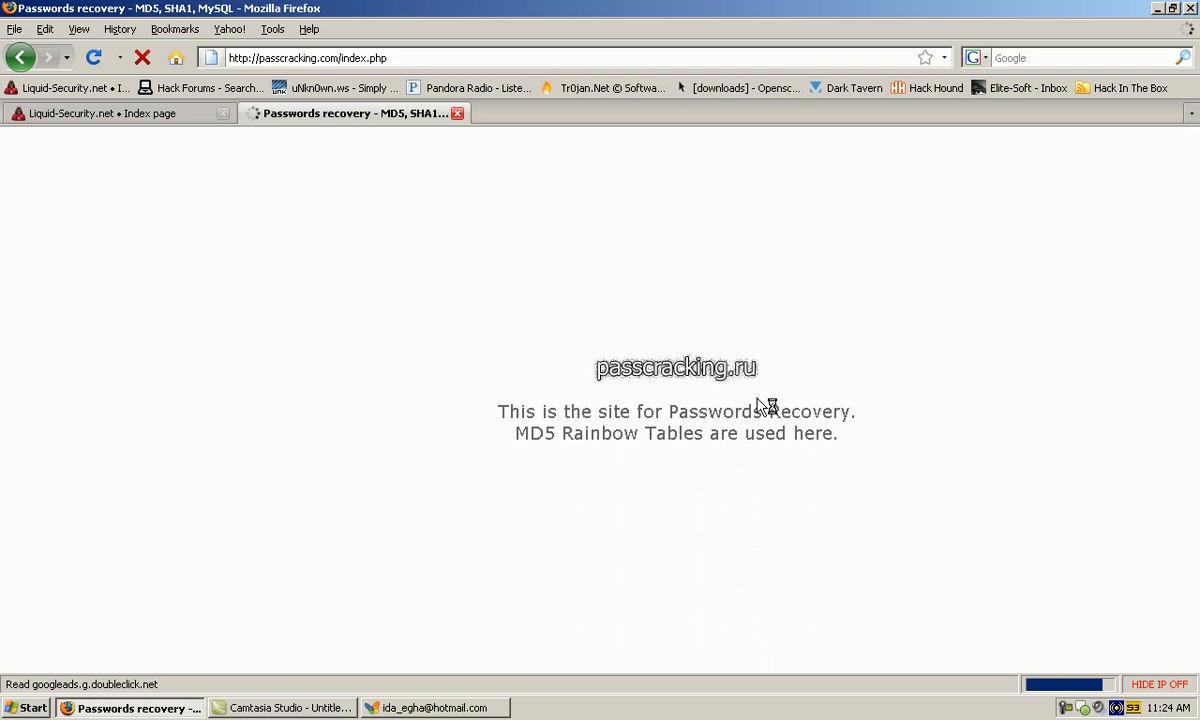
mouse_move(905, 272)
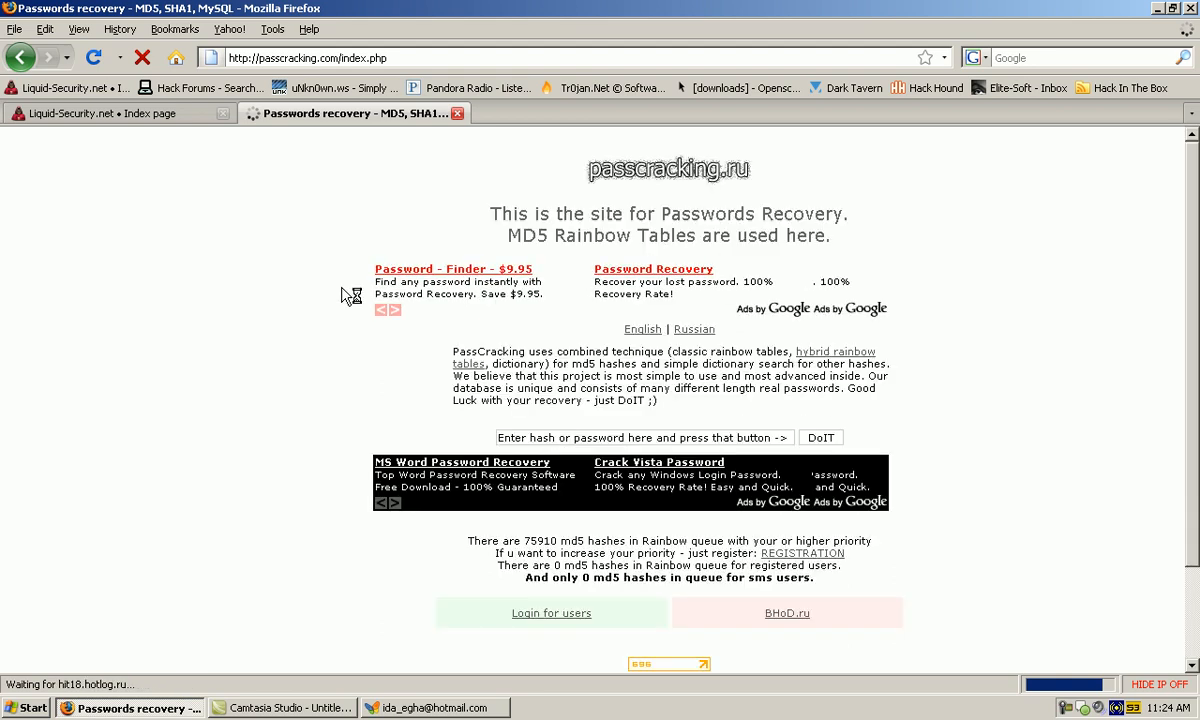
Step: Scroll to the result table and select the red pass cell's decoded hash
scroll(down, 3)
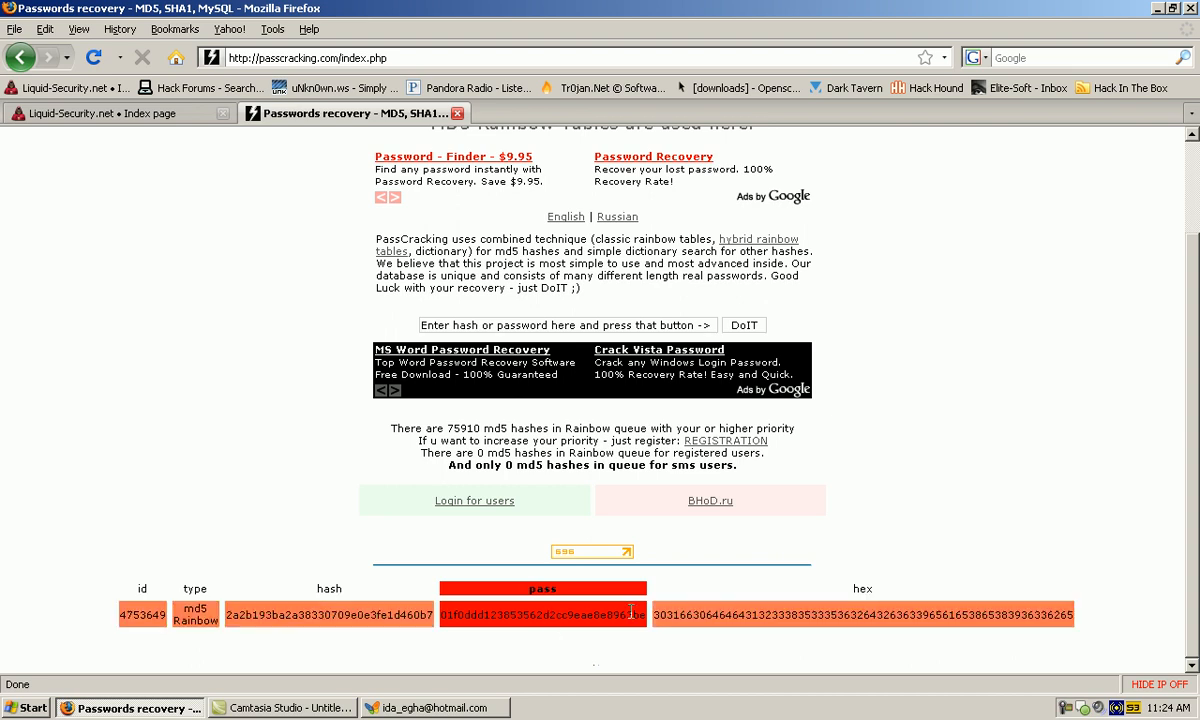
double_click(543, 615)
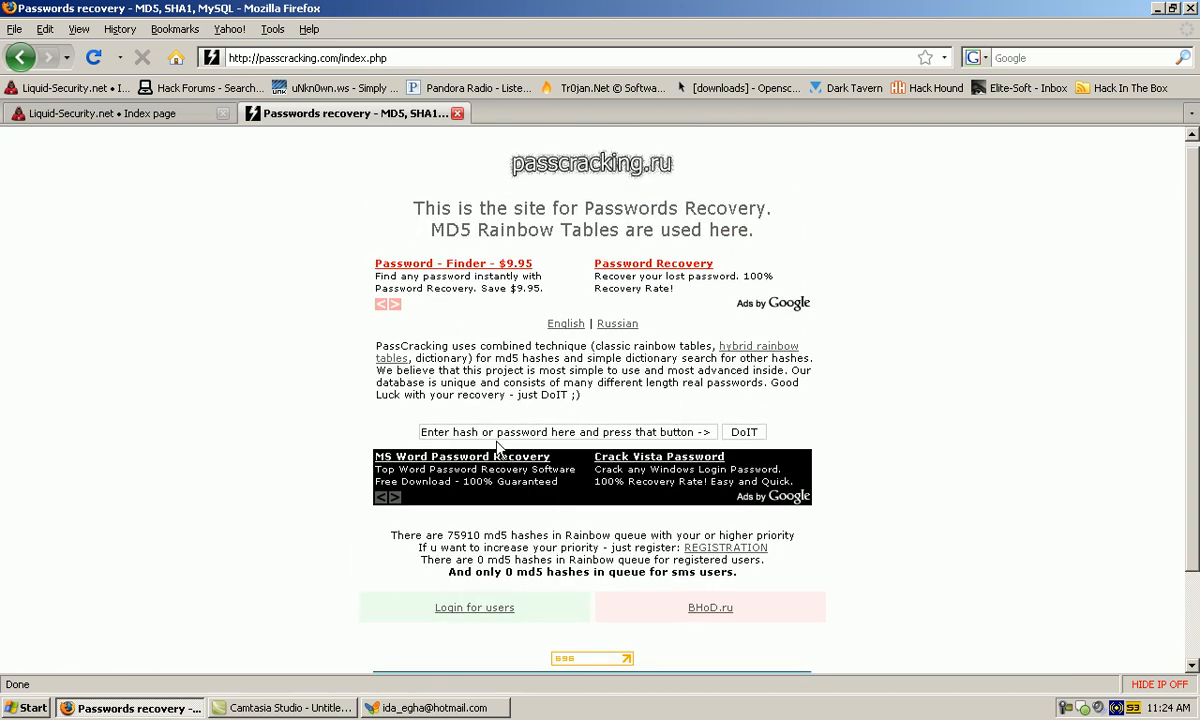
Step: Paste hash 01f0ddd123853562d2cc9eae8e8963be into the lookup box and submit it
right_click(490, 431)
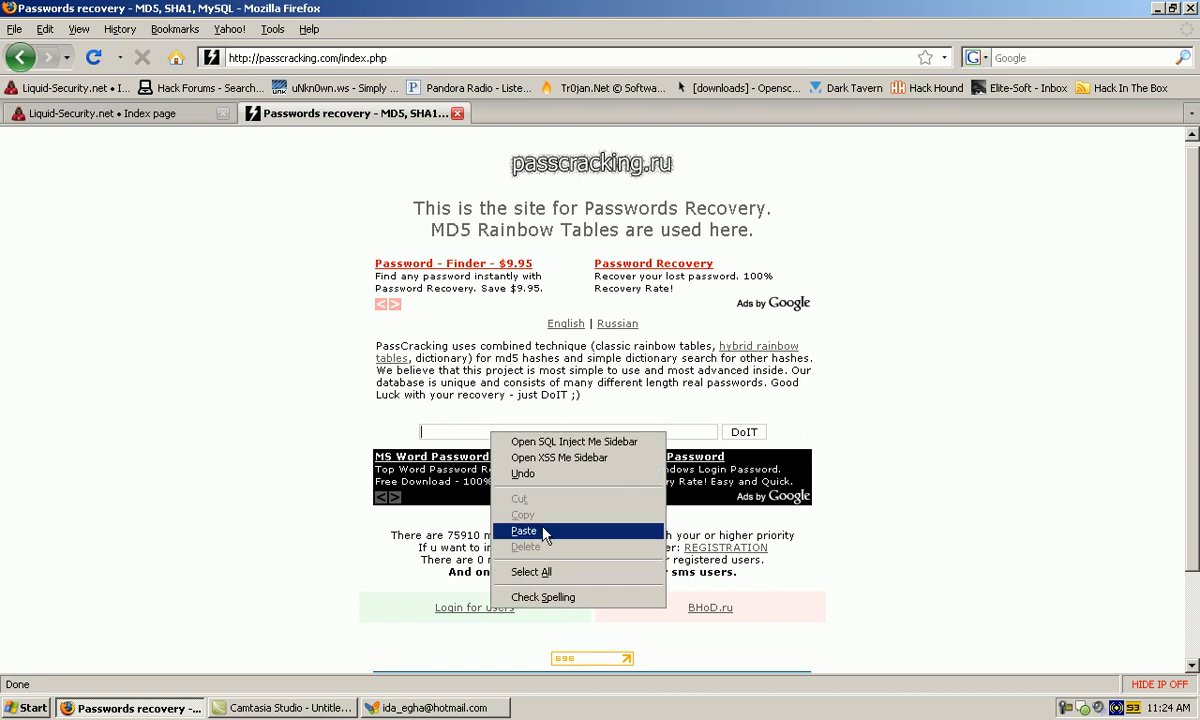
click(524, 531)
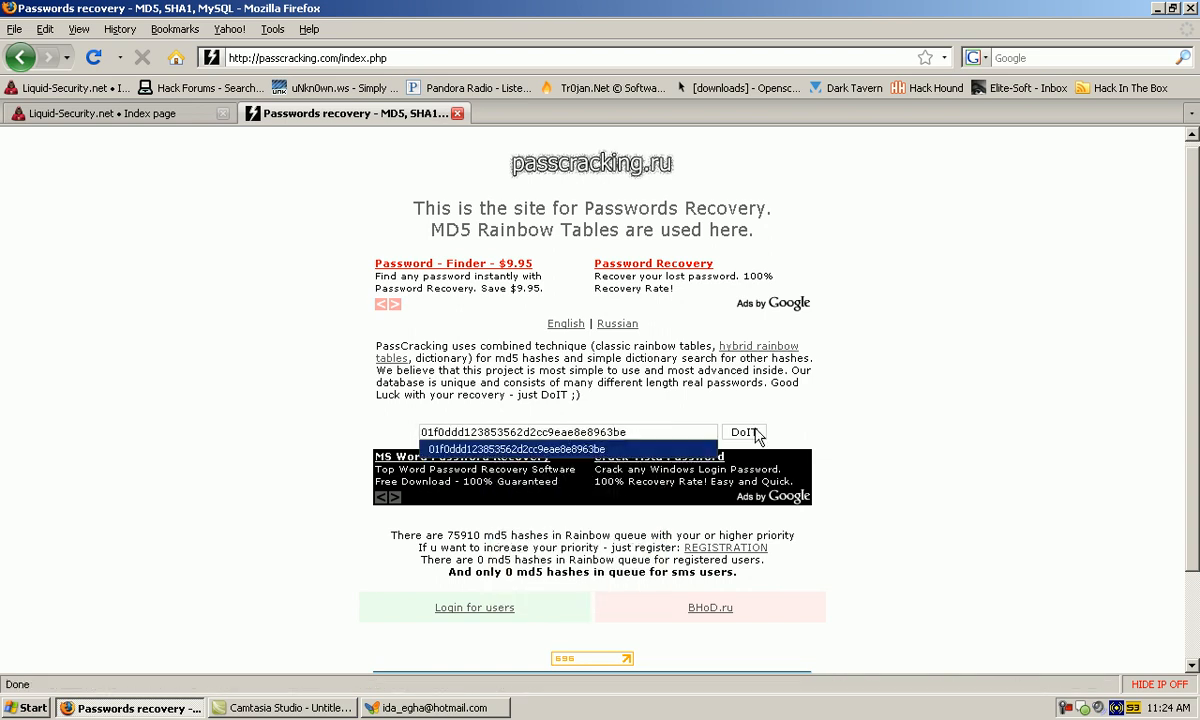
click(744, 432)
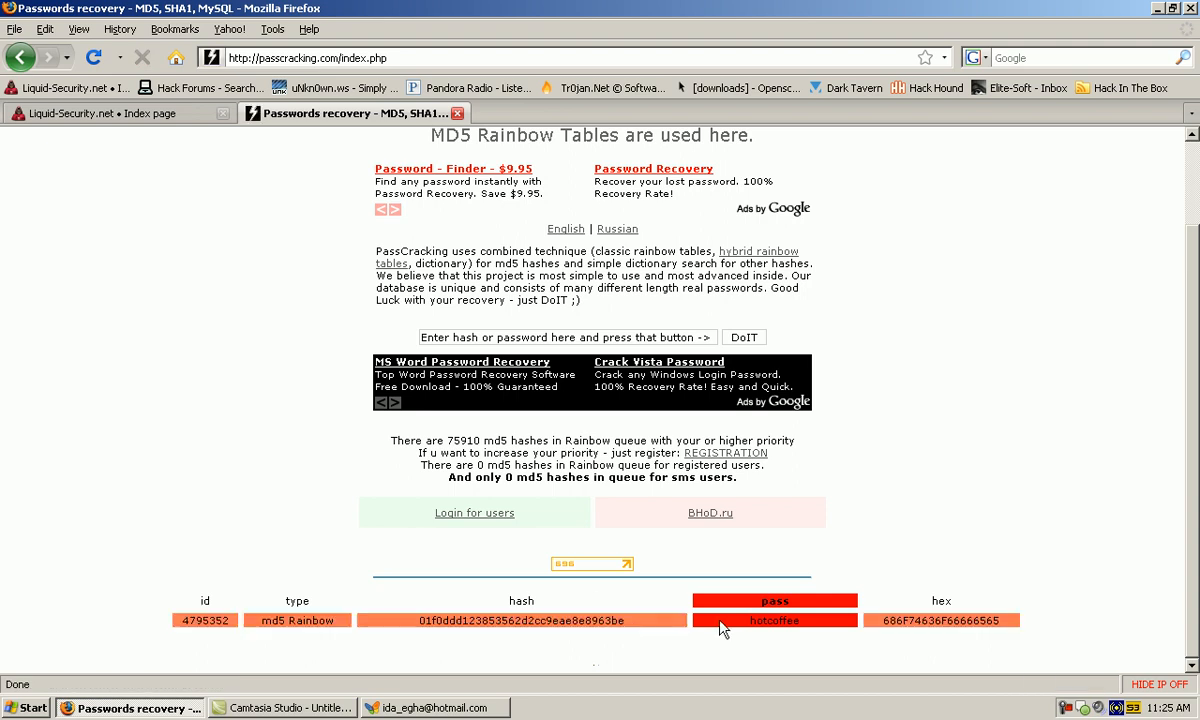
double_click(774, 620)
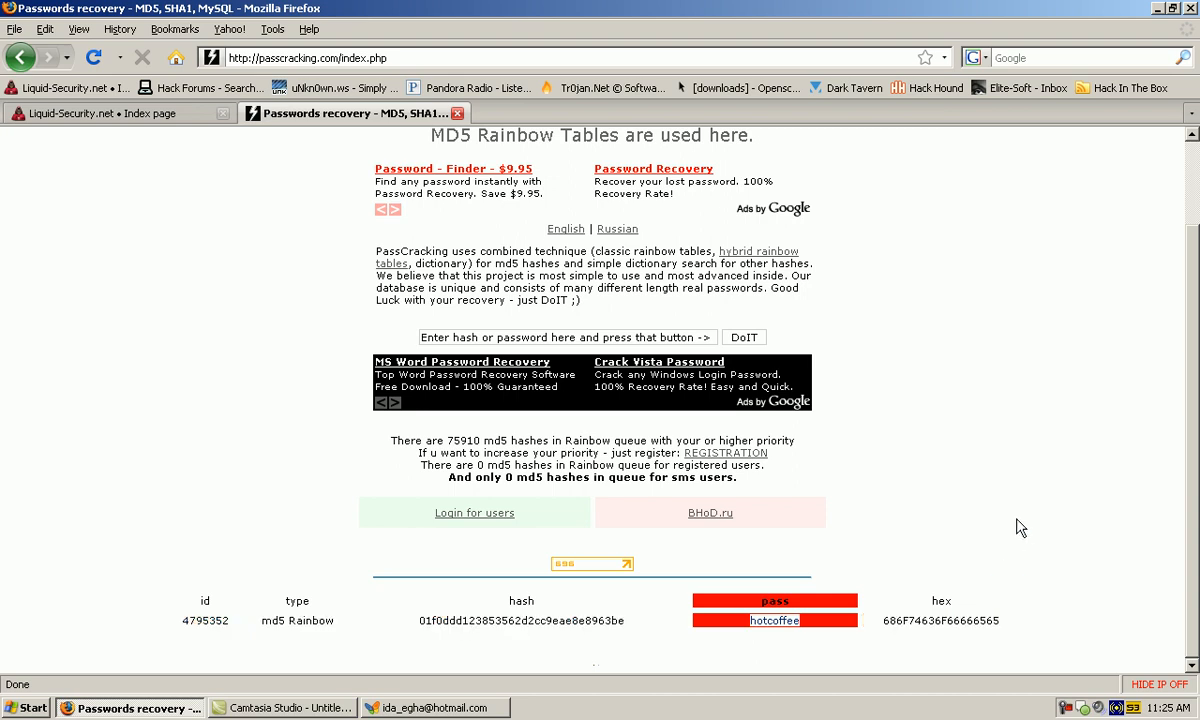
mouse_move(832, 250)
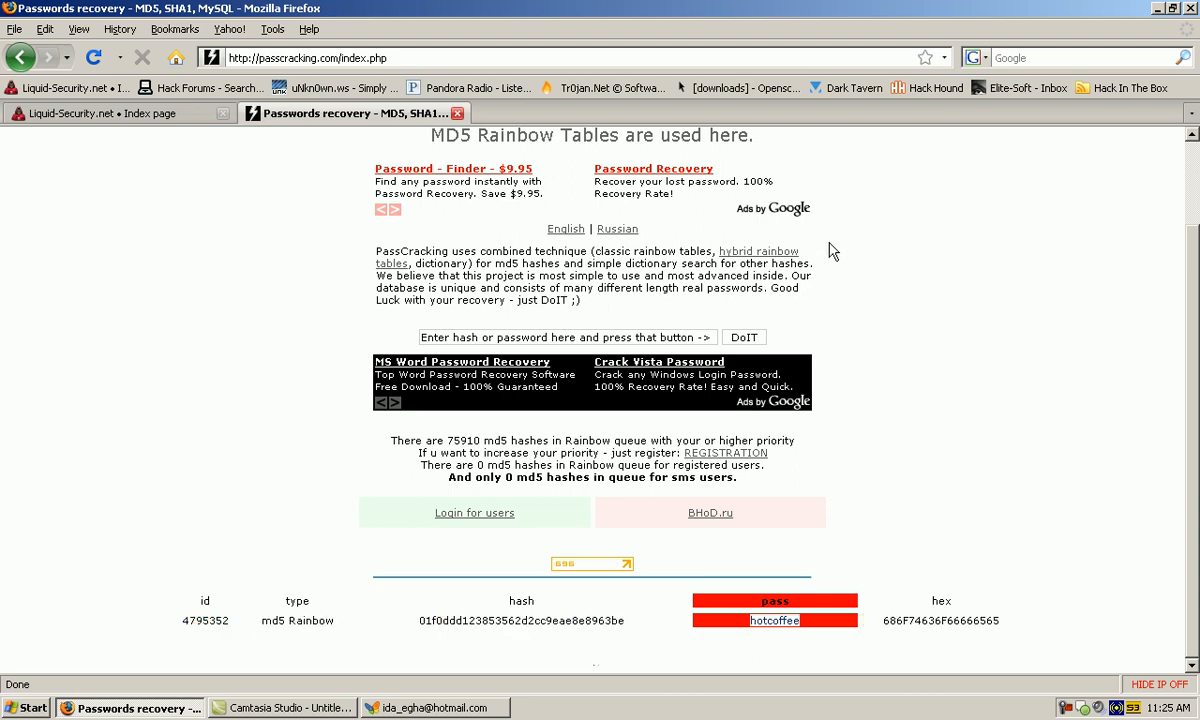
mouse_move(975, 375)
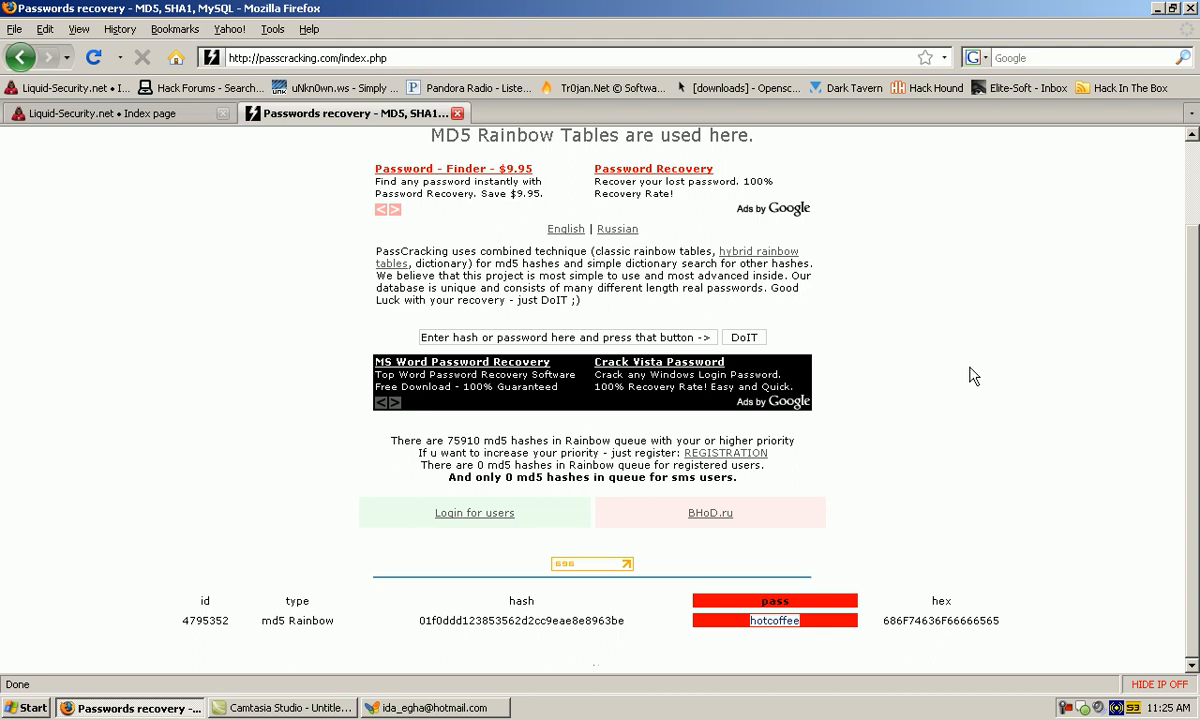
mouse_move(472, 413)
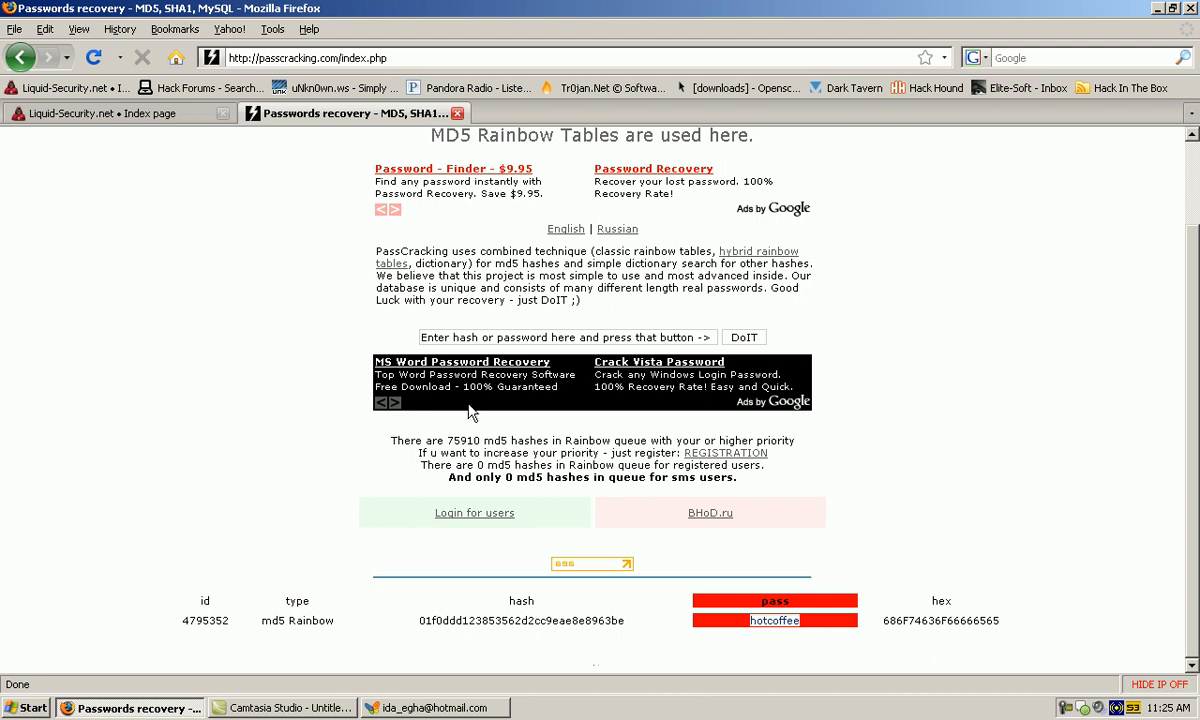